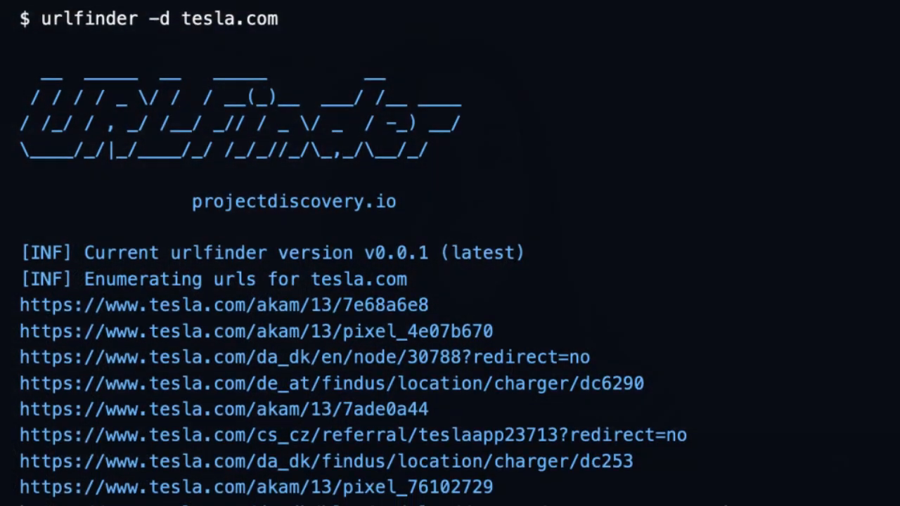
{"action": "scroll", "scroll_direction": "down", "scroll_amount": 3}
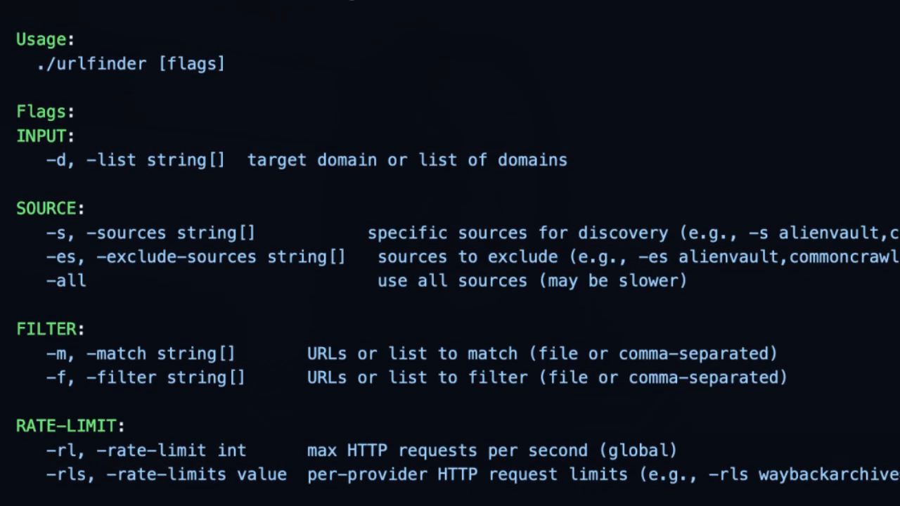
{"action": "scroll", "scroll_direction": "up", "scroll_amount": 3}
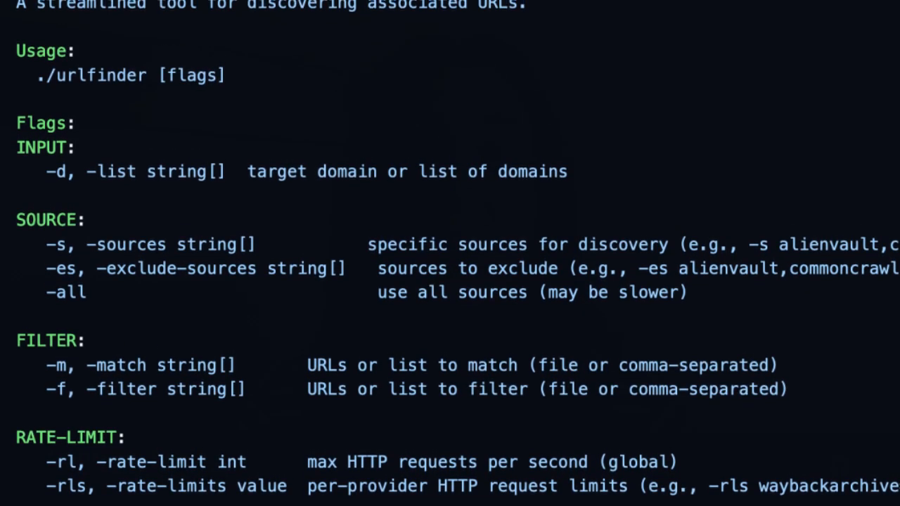